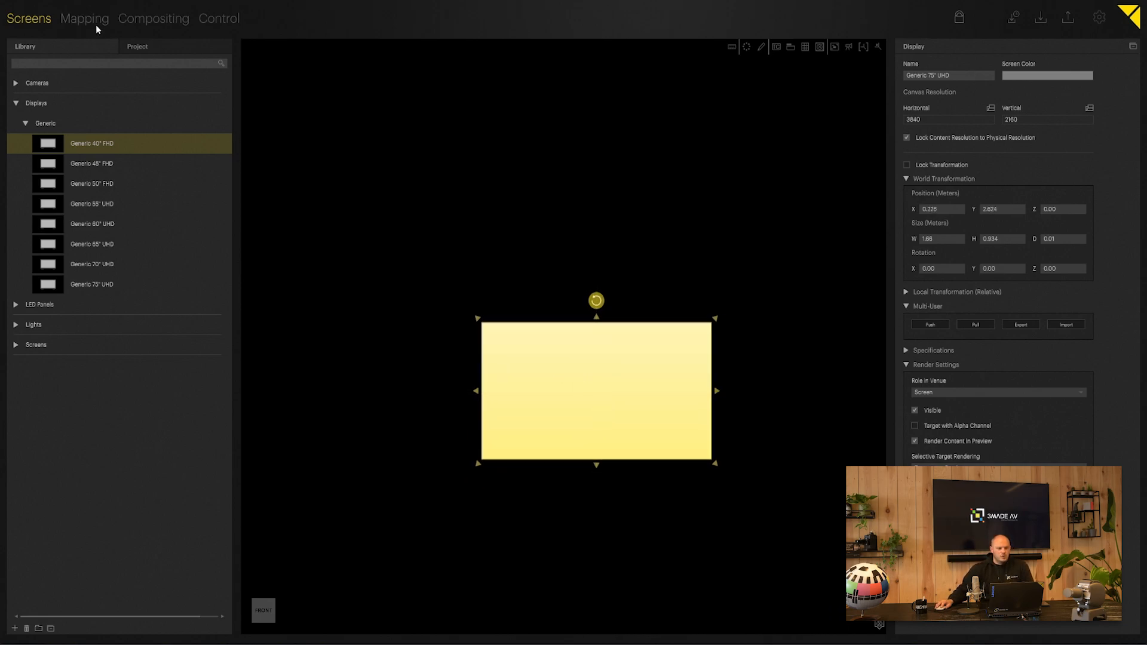
Check Output 1 on the RTX A4000 in Mapping, then return to Compositing
left_click(84, 19)
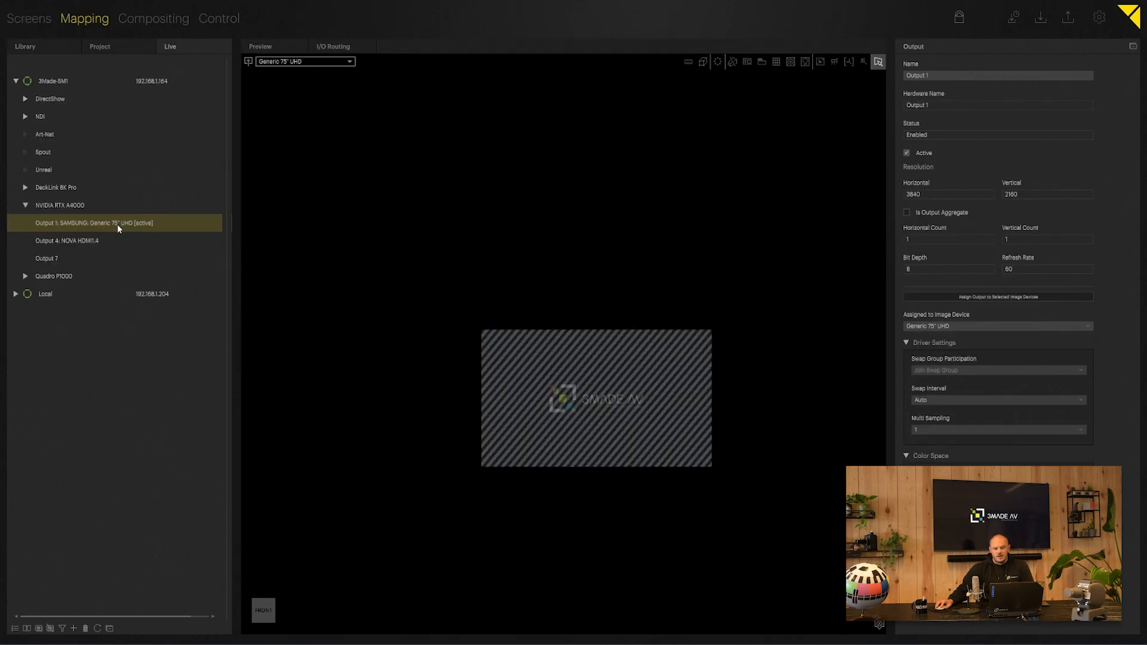
mouse_move(107, 217)
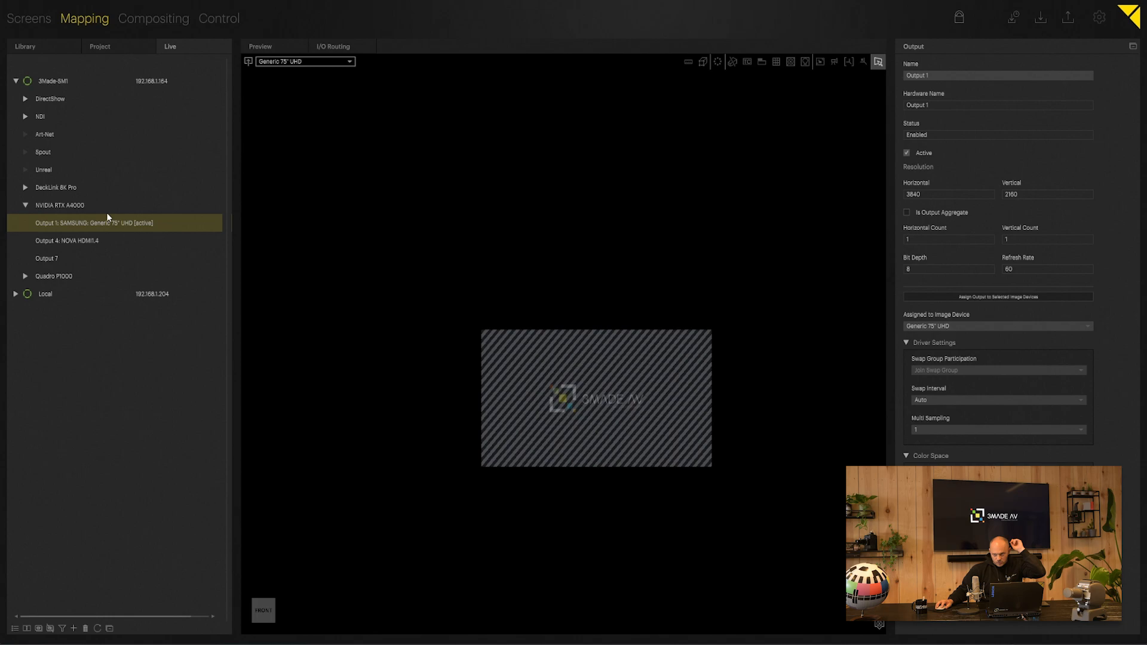
left_click(154, 18)
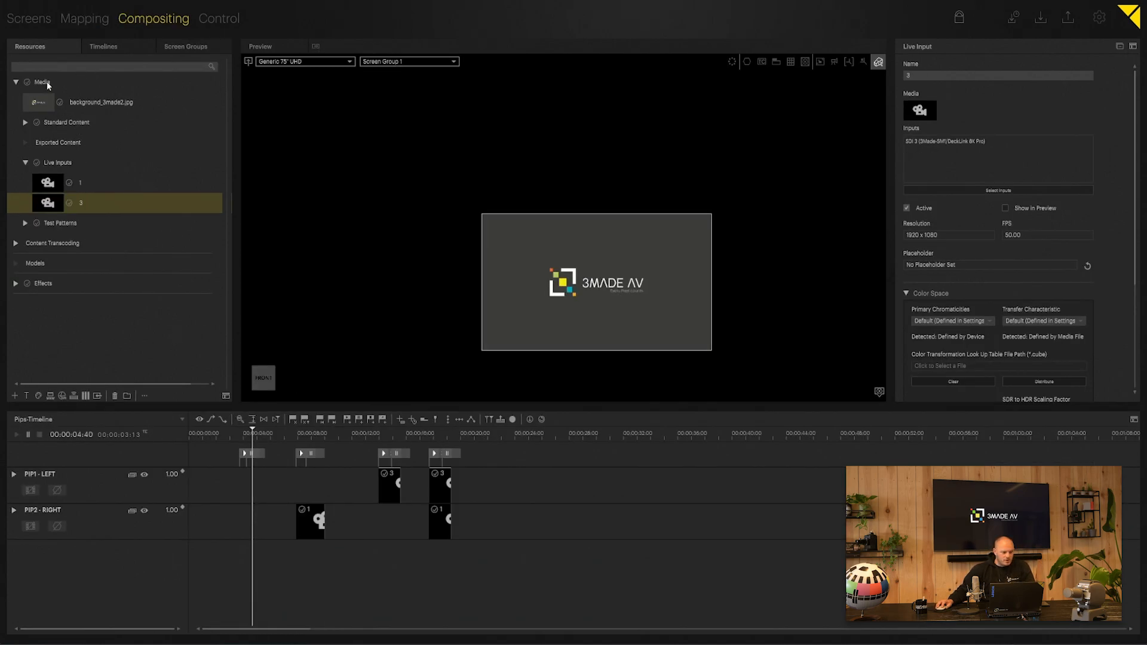
Scrub BG-Timeline over its image, then play Pips-Timeline through the PIP1 and PIP2 clips
left_click(103, 46)
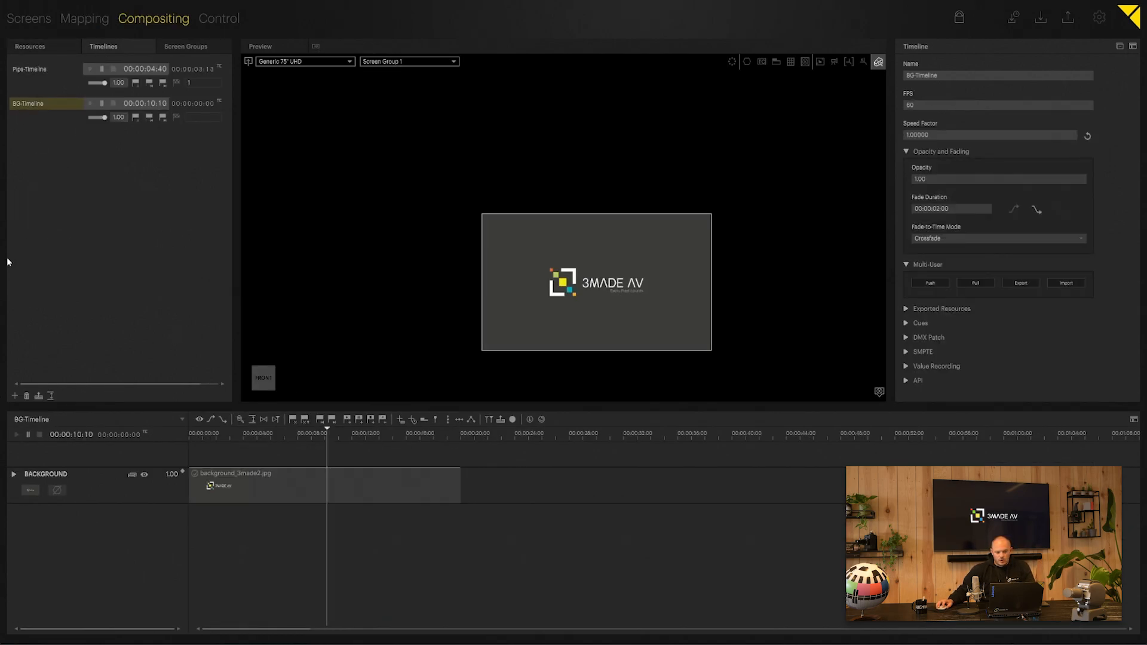
left_click(586, 433)
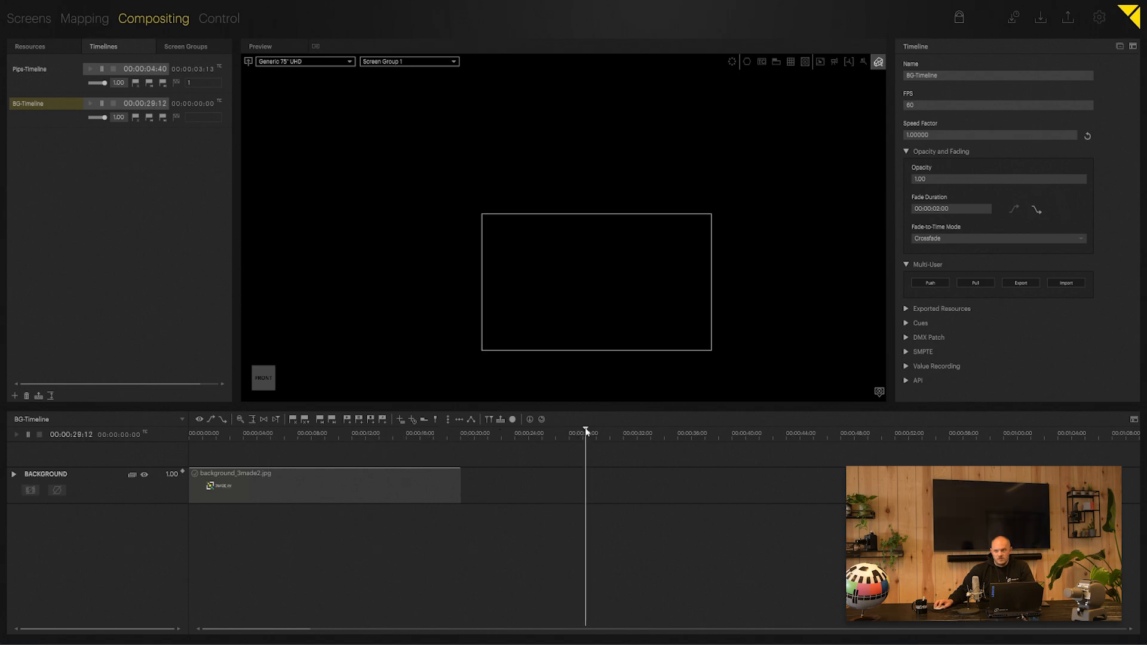
left_click(417, 431)
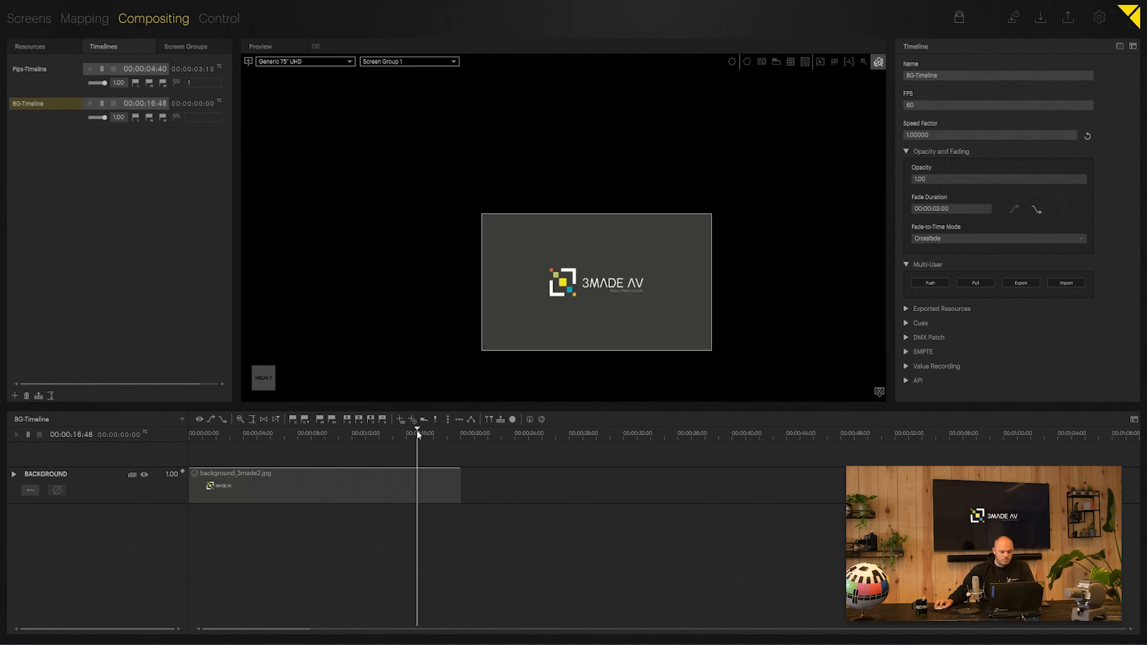
left_click(30, 69)
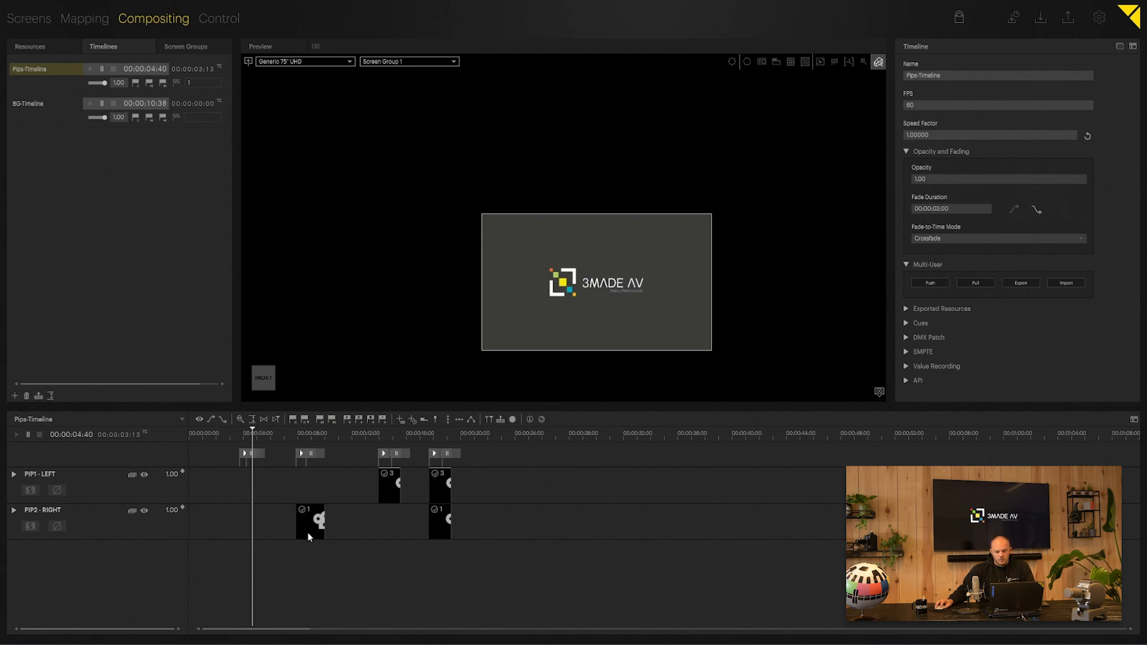
mouse_move(386, 493)
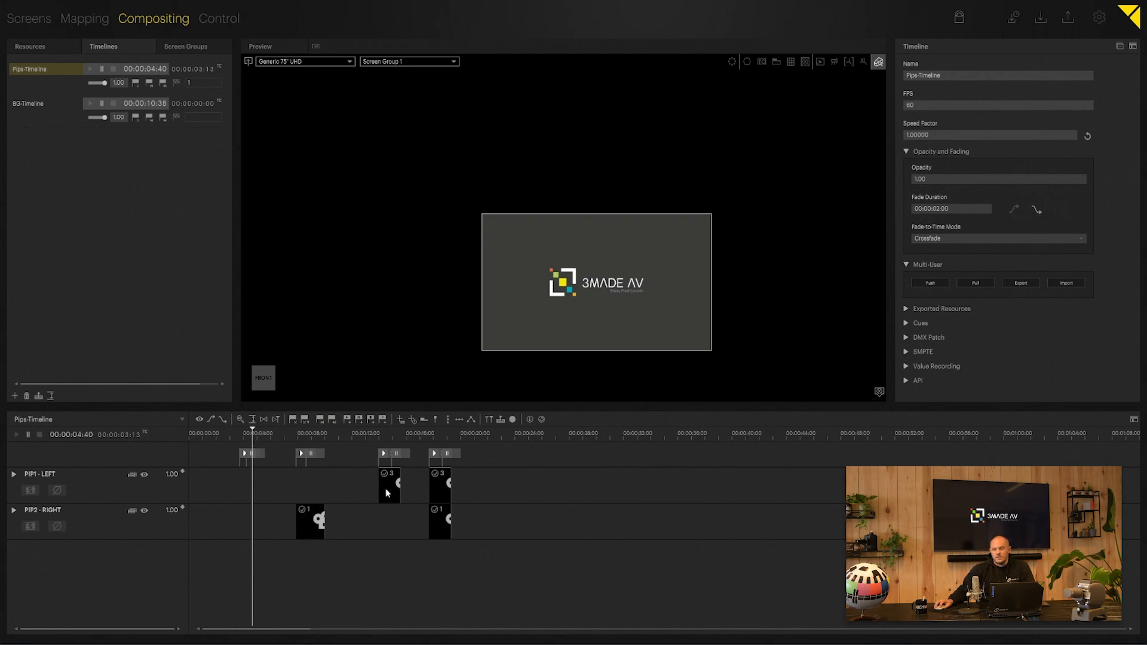
left_click(447, 433)
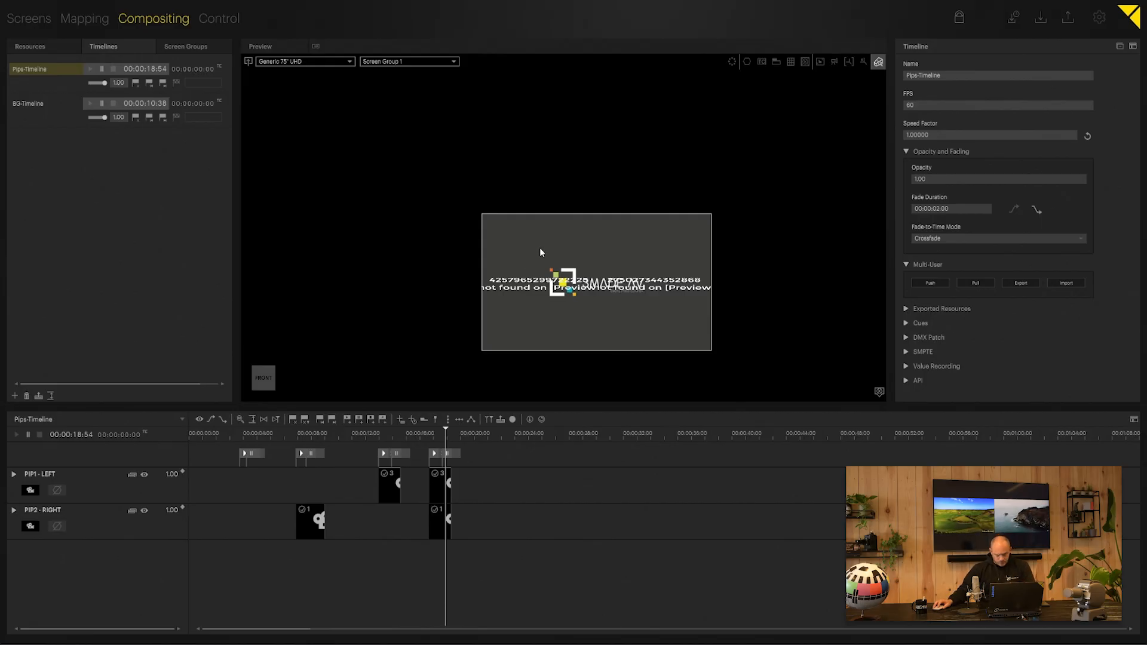
mouse_move(537, 402)
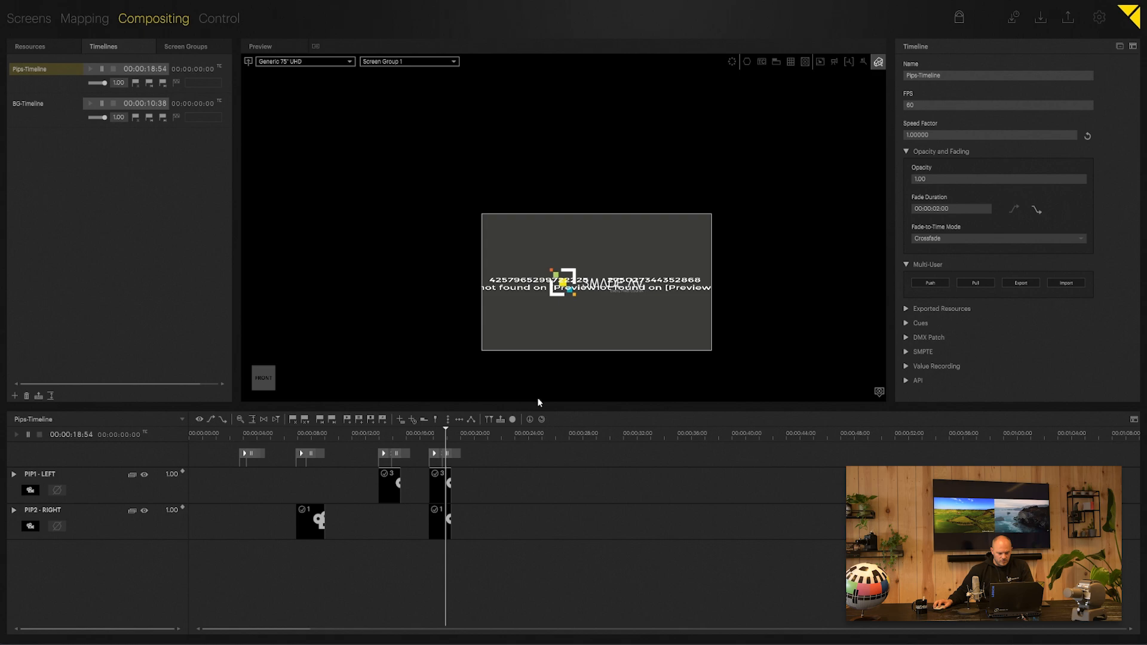
Tick Show in Preview for the live inputs under Resources > Live Inputs
left_click(29, 46)
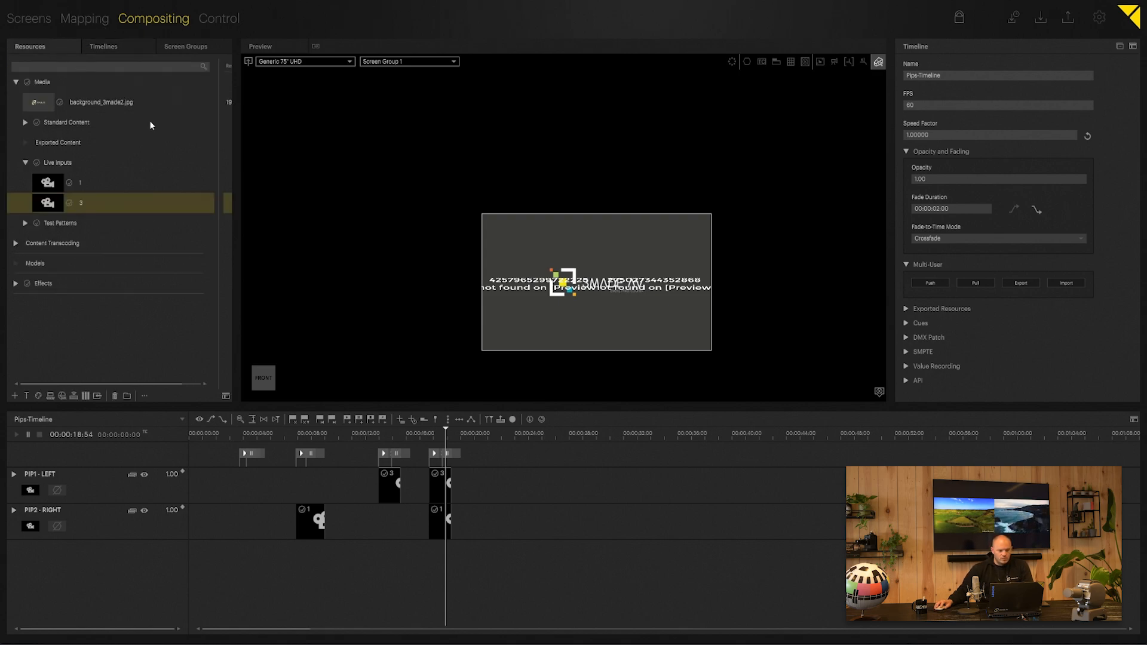
mouse_move(35, 45)
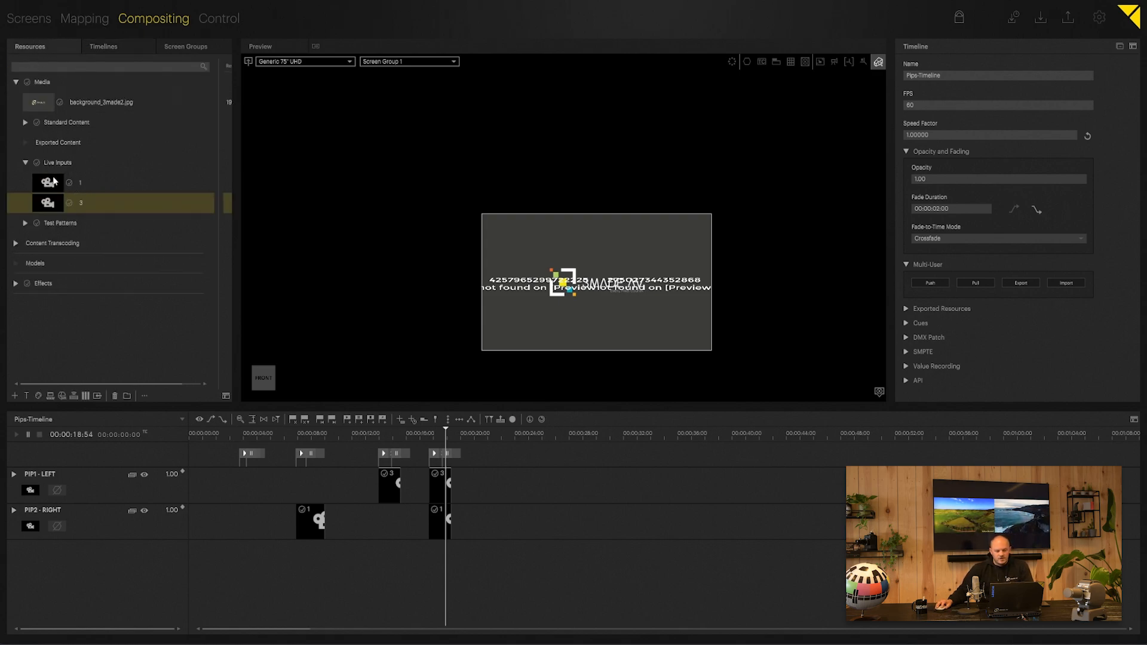
left_click(79, 183)
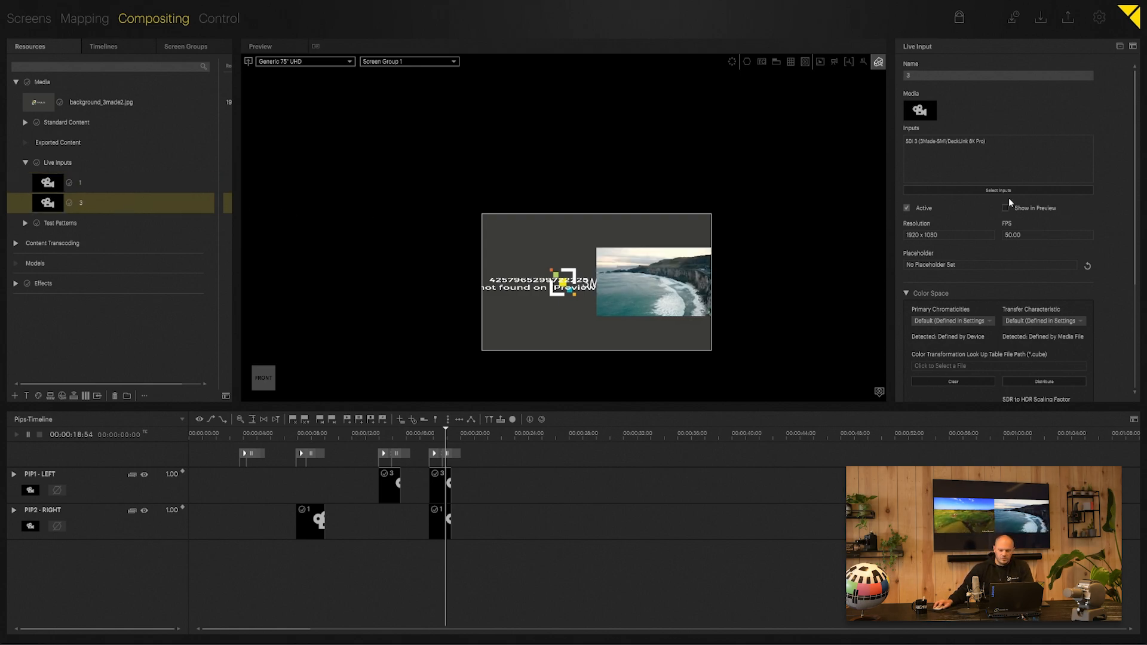
left_click(1005, 207)
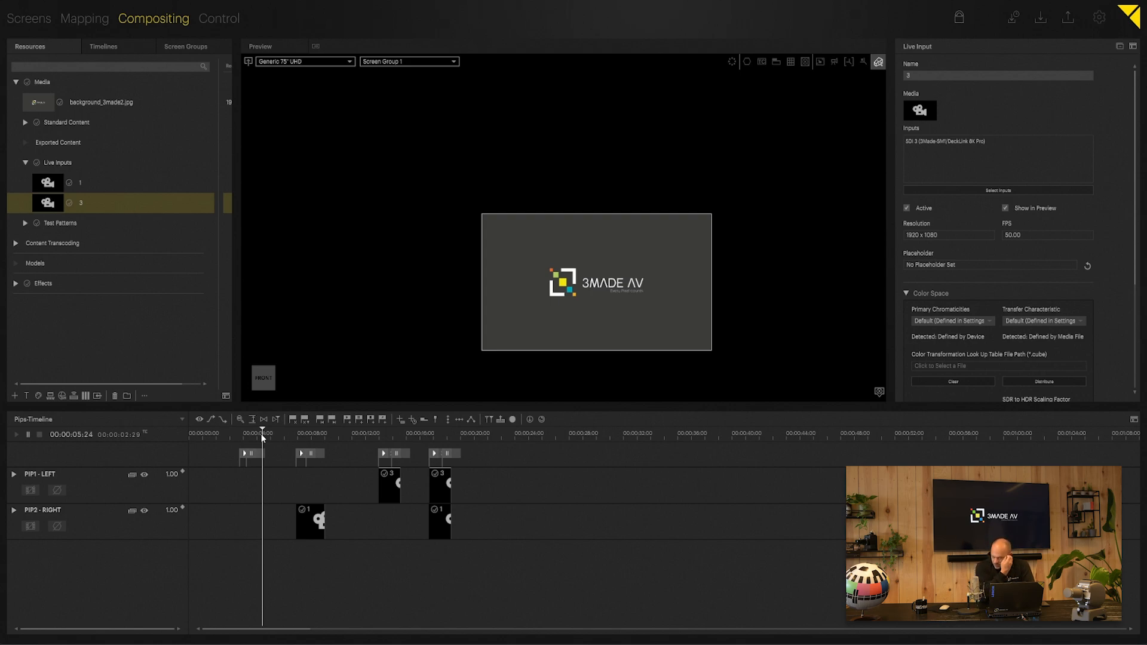
mouse_move(488, 423)
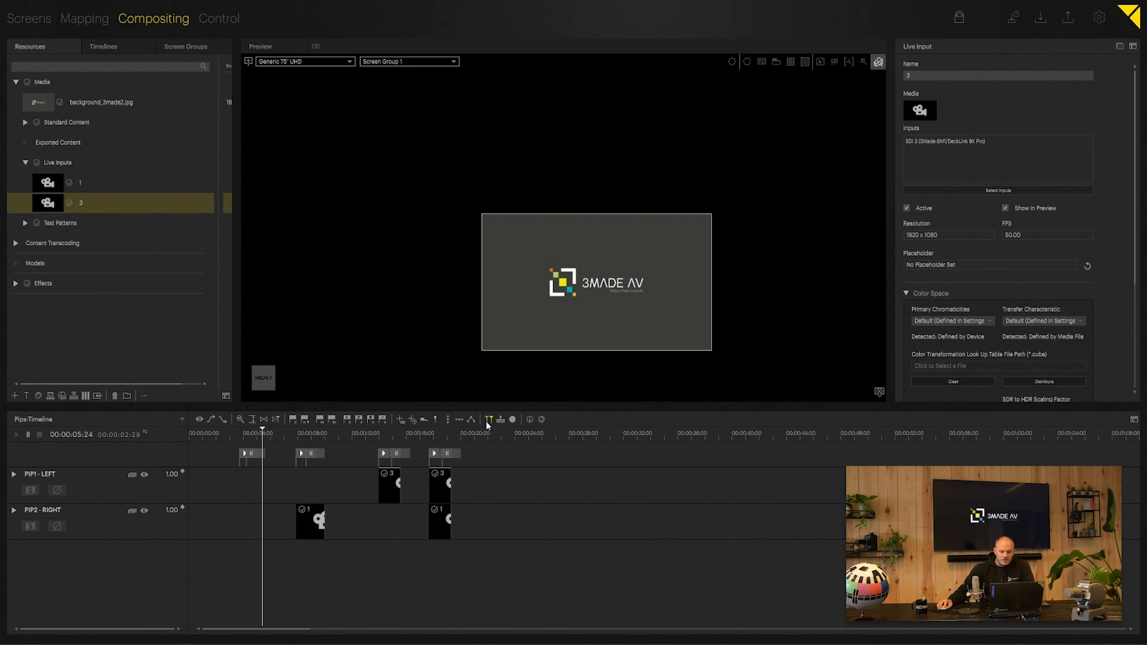
Play Pips-Timeline with both camera feeds, then rewind the playhead to about 4.5 seconds
left_click(313, 433)
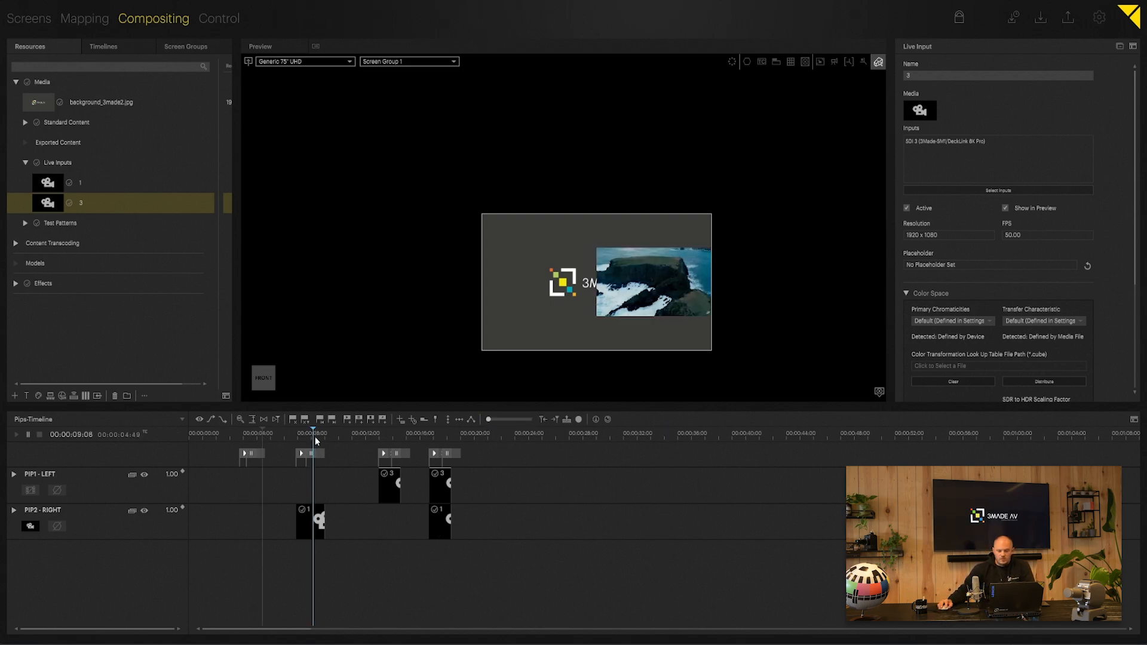
left_click(437, 431)
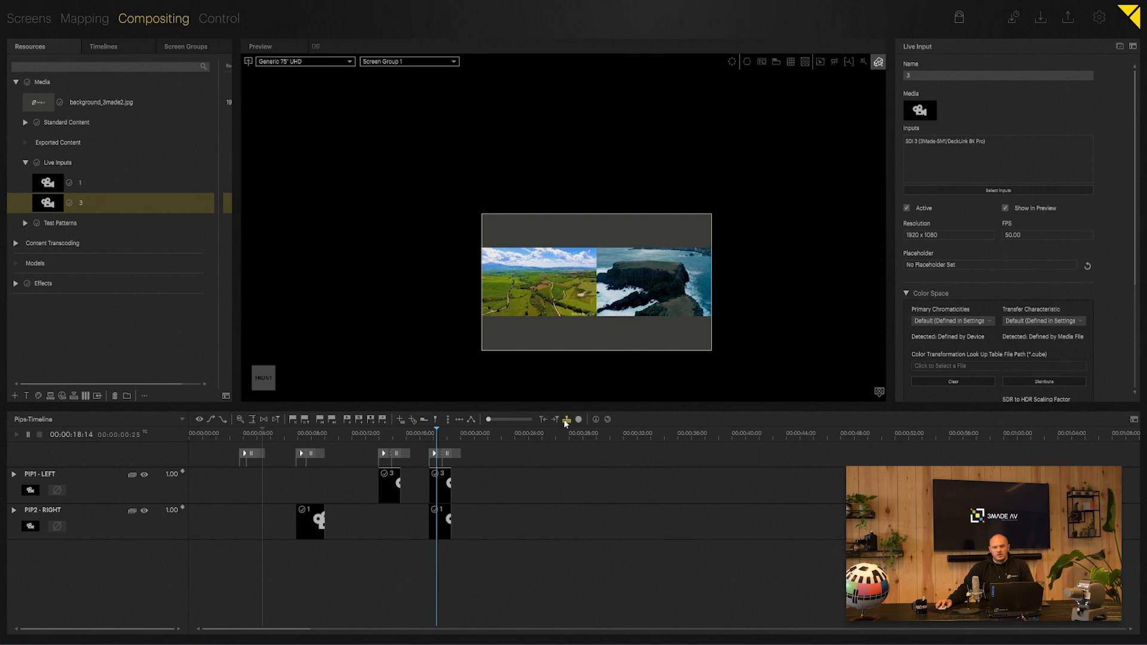
mouse_move(566, 419)
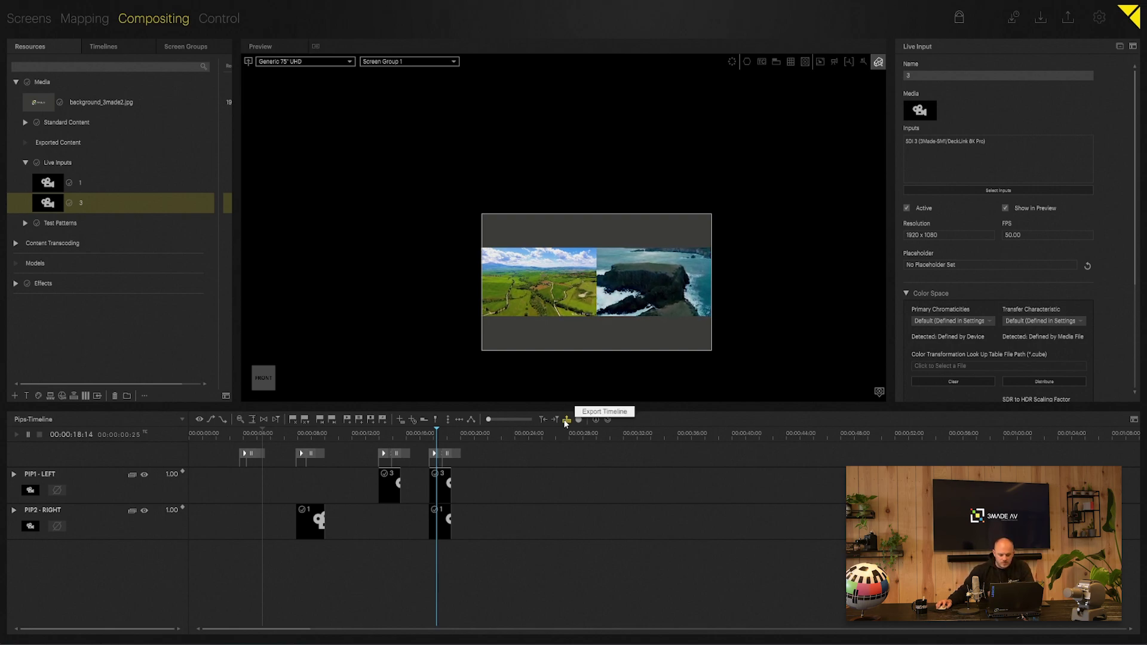
mouse_move(476, 424)
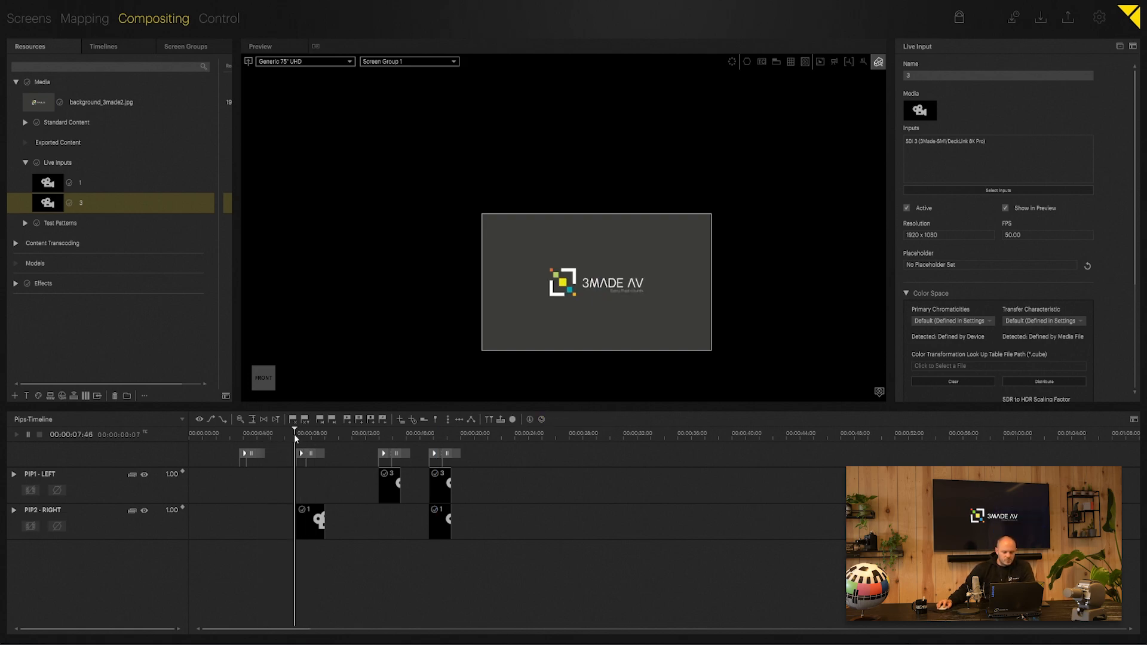
left_click(255, 433)
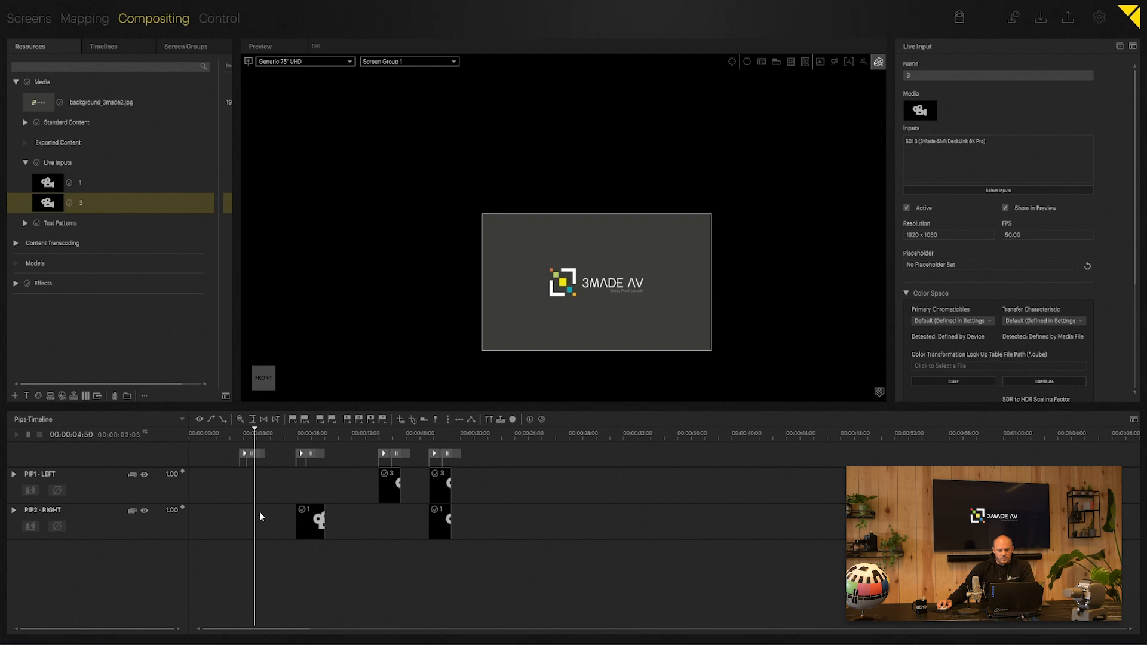
mouse_move(328, 404)
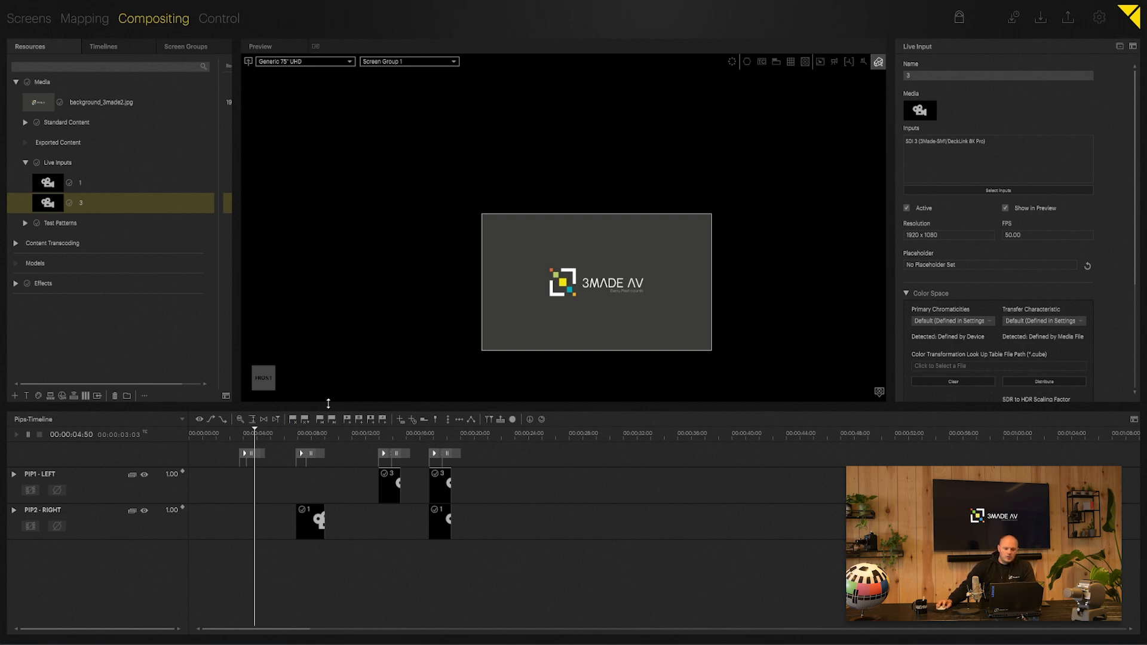
mouse_move(749, 156)
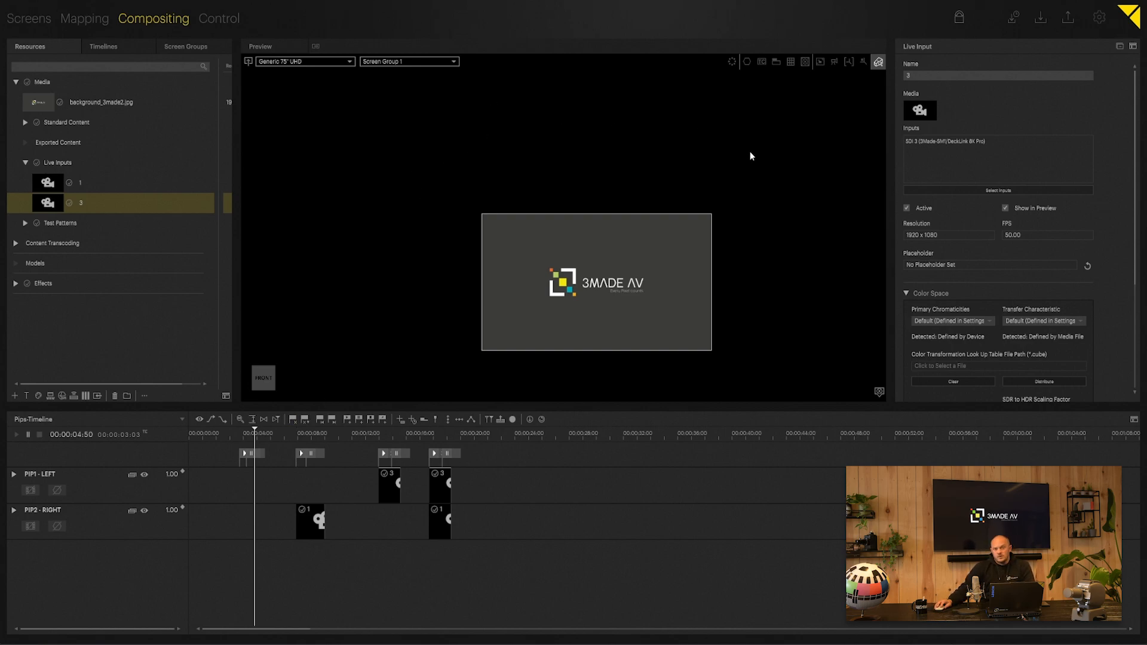
left_click(28, 19)
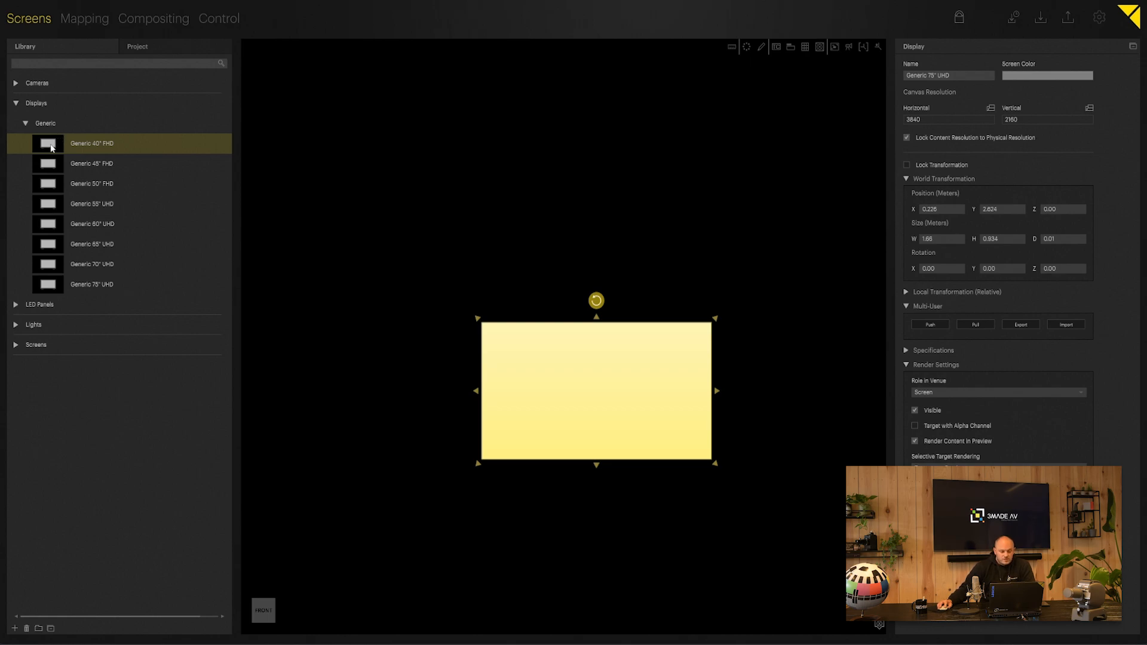
Add Generic 40" FHD displays above the 75-inch screen and select the right-hand one
double_click(91, 143)
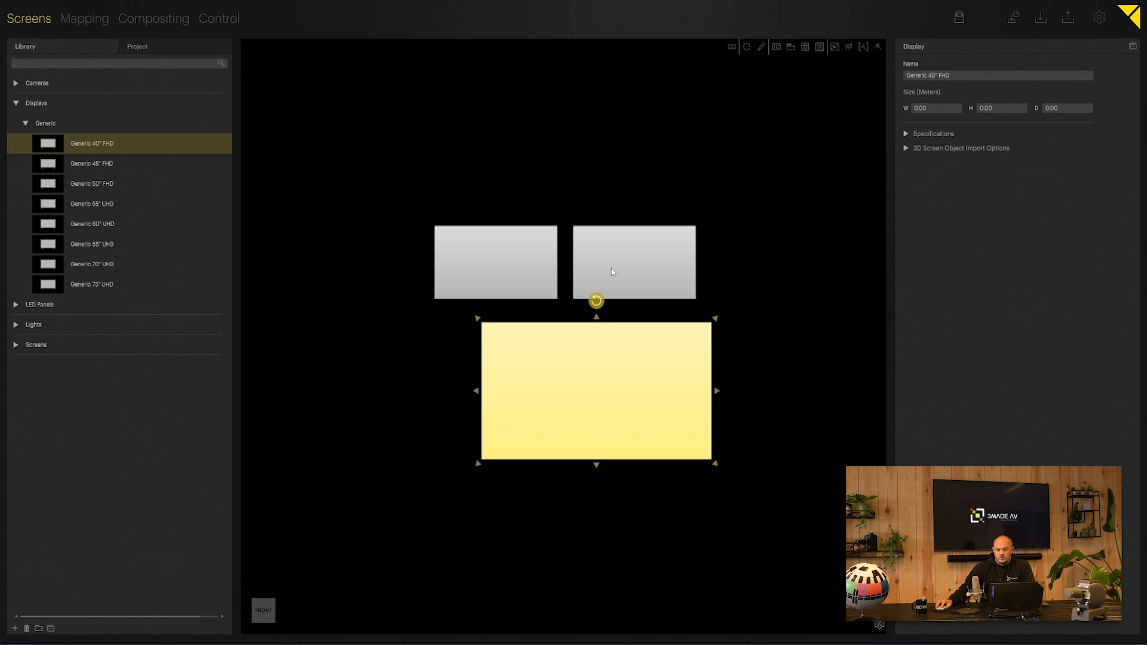
left_click(634, 262)
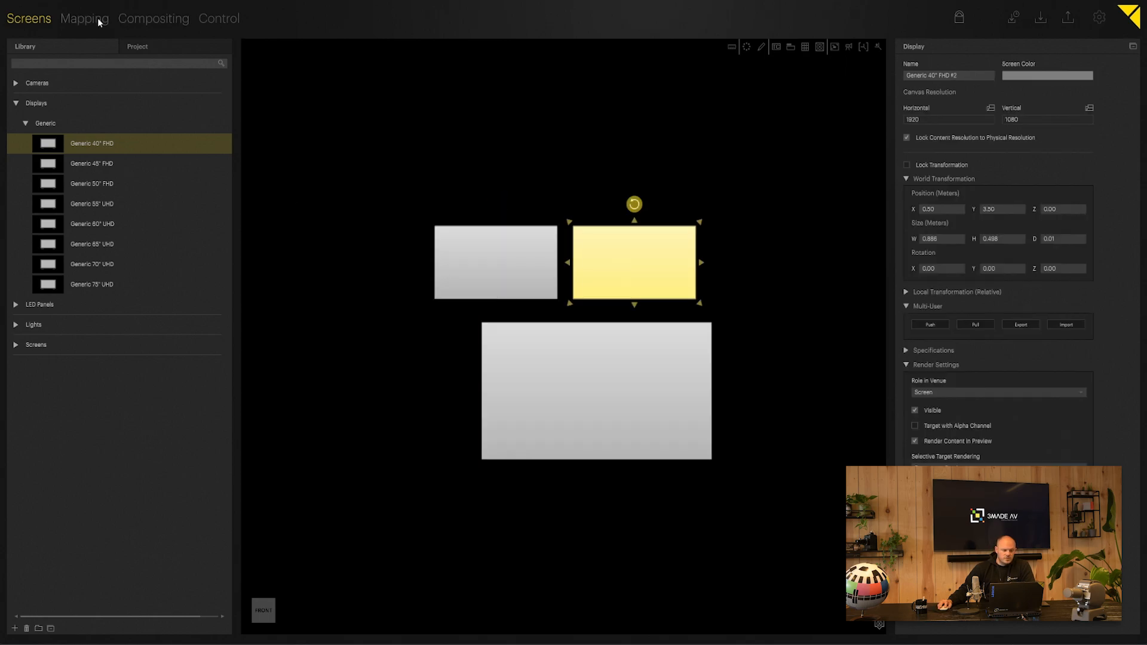
left_click(154, 19)
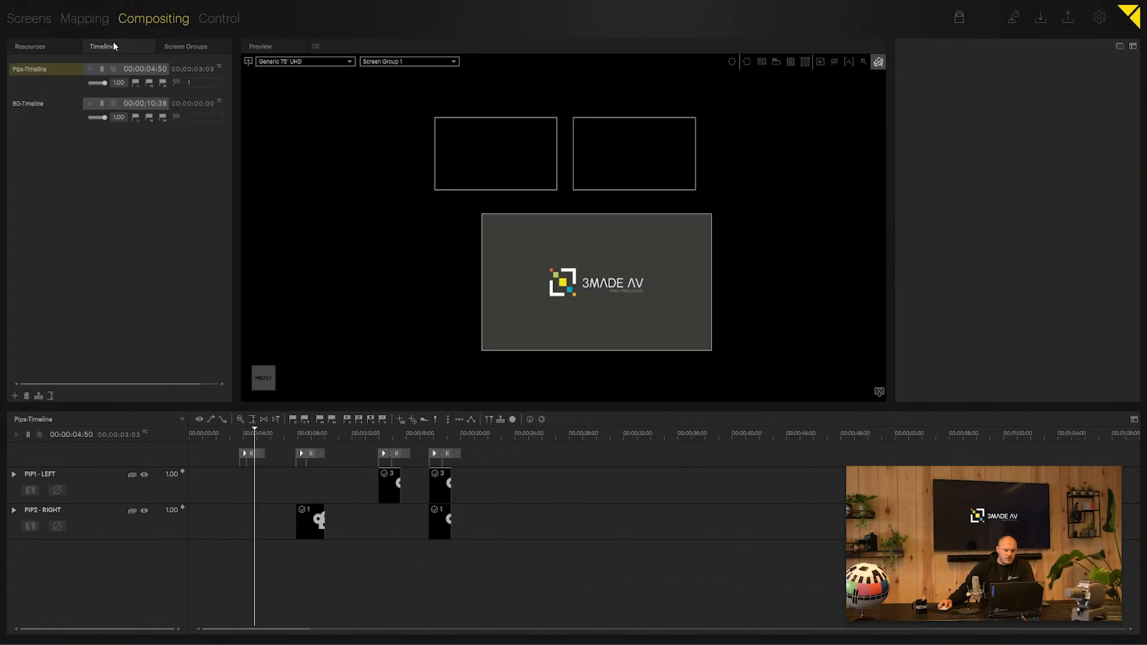
Create a 'pvw' timeline with Live Inputs 1 and 3 on two layers and a starting Play cue
left_click(13, 396)
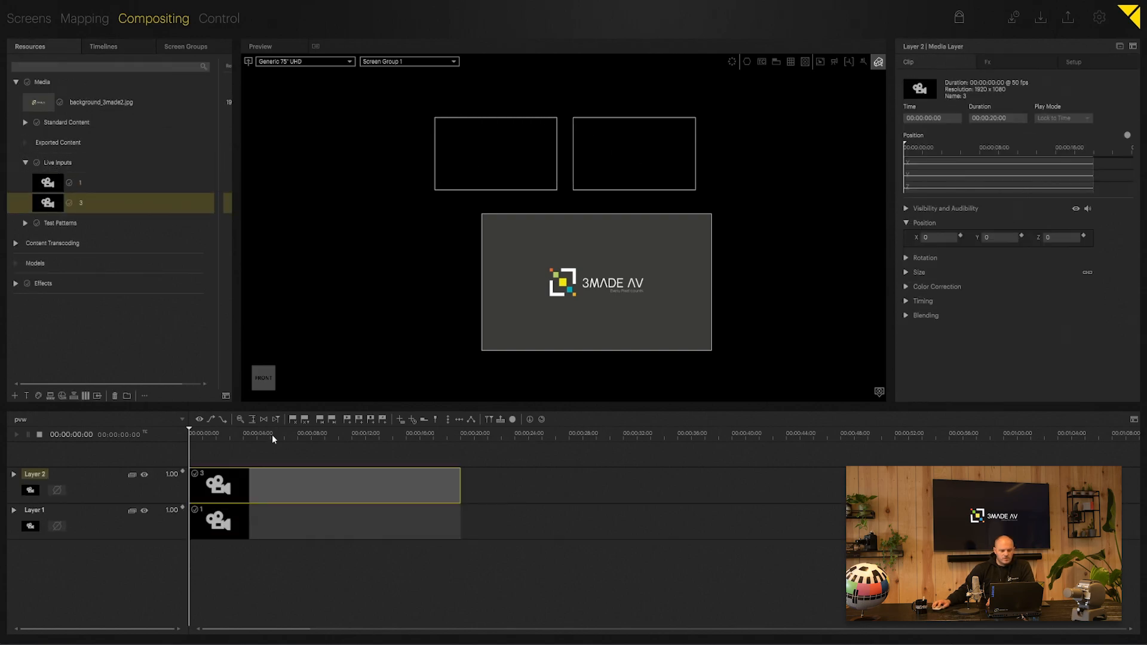
left_click(12, 434)
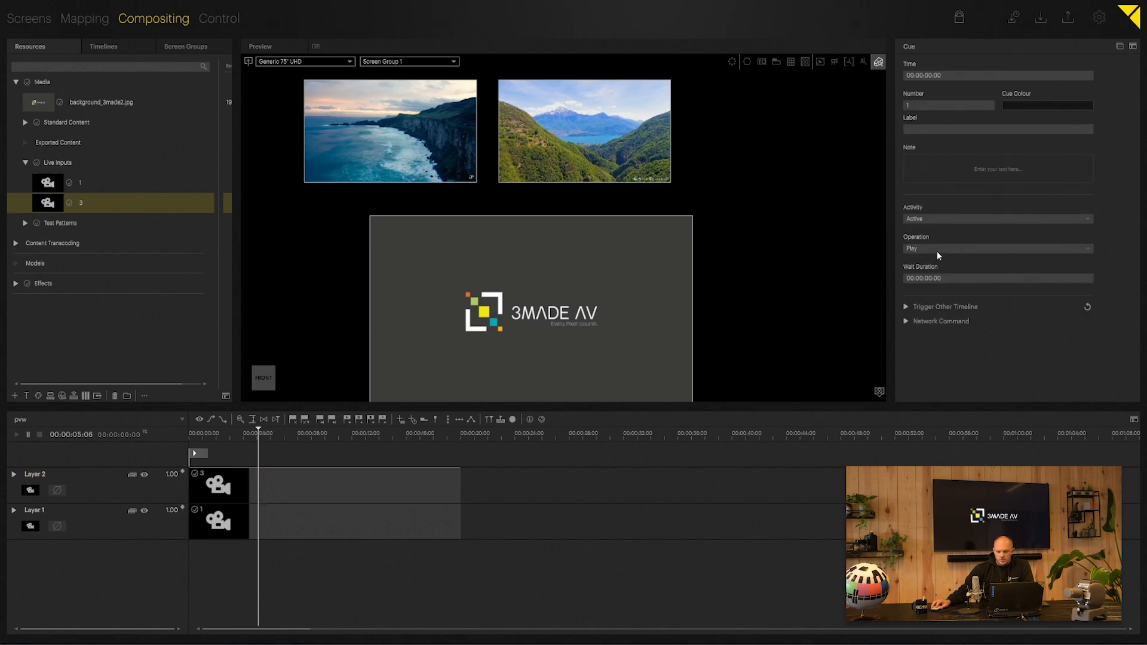
left_click(997, 130)
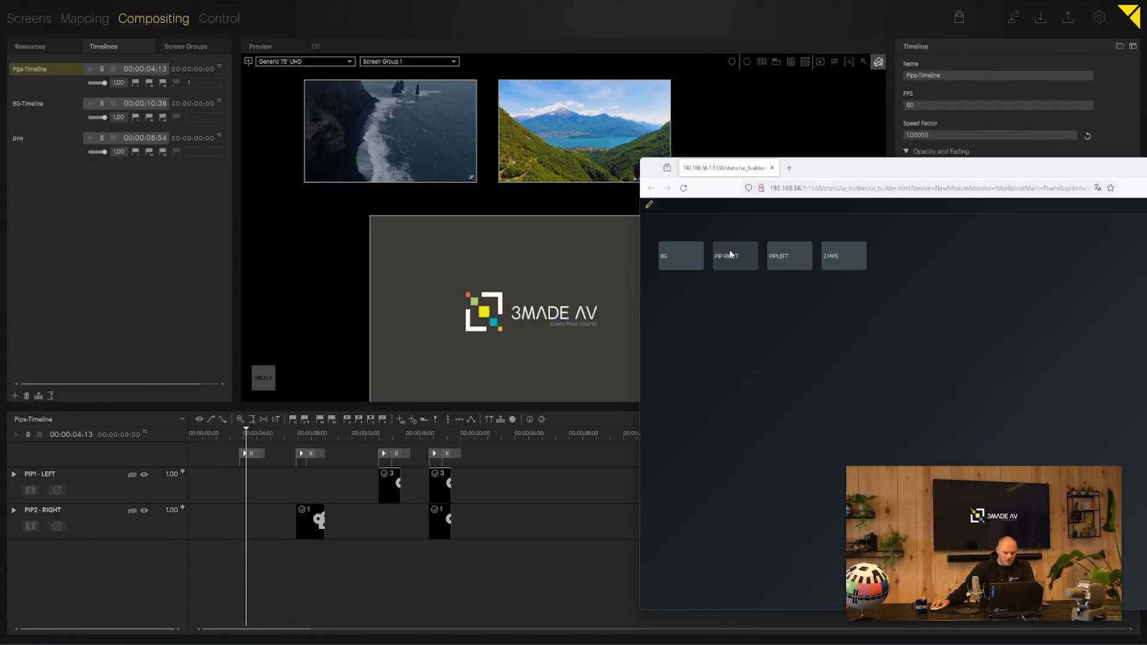
mouse_move(715, 365)
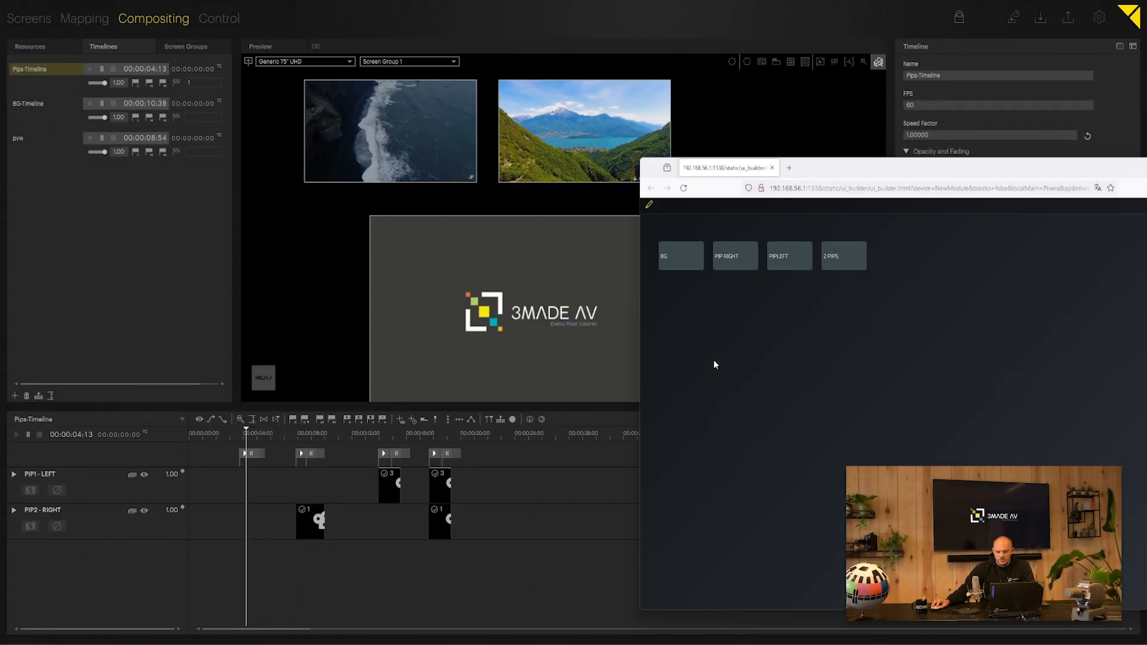
mouse_move(734, 352)
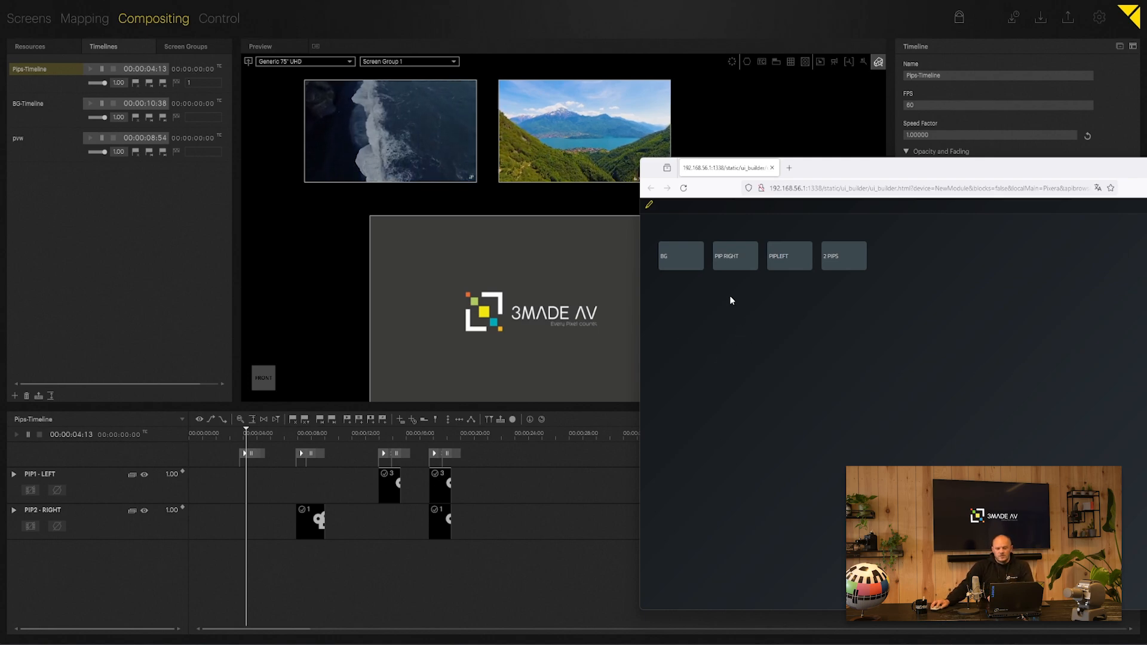
mouse_move(709, 554)
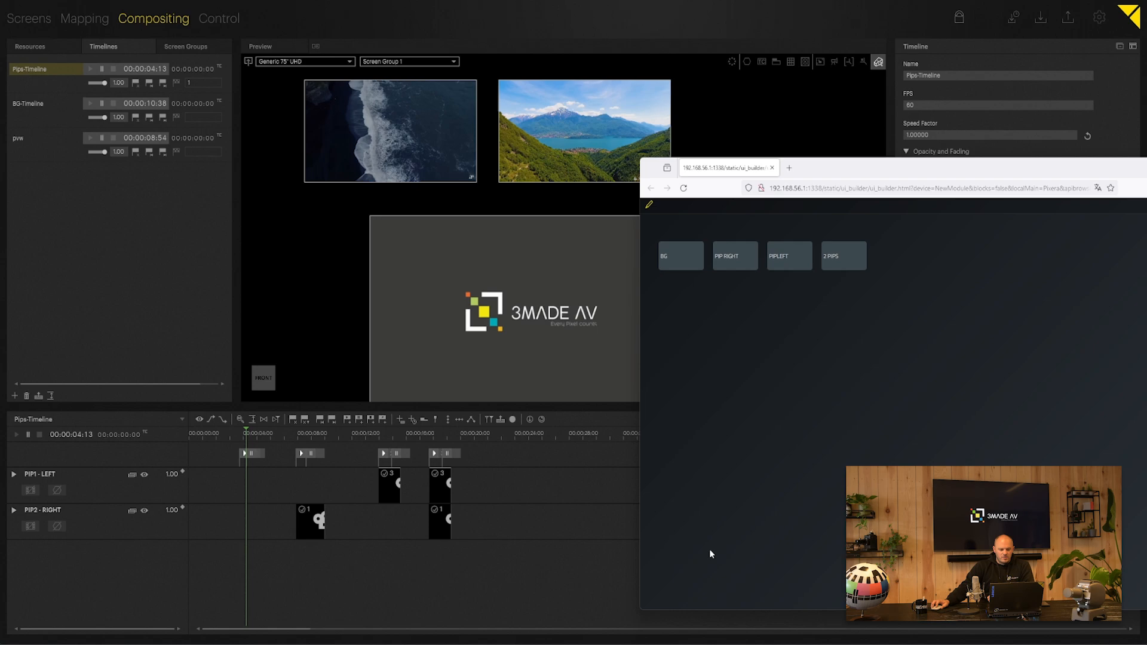
mouse_move(736, 268)
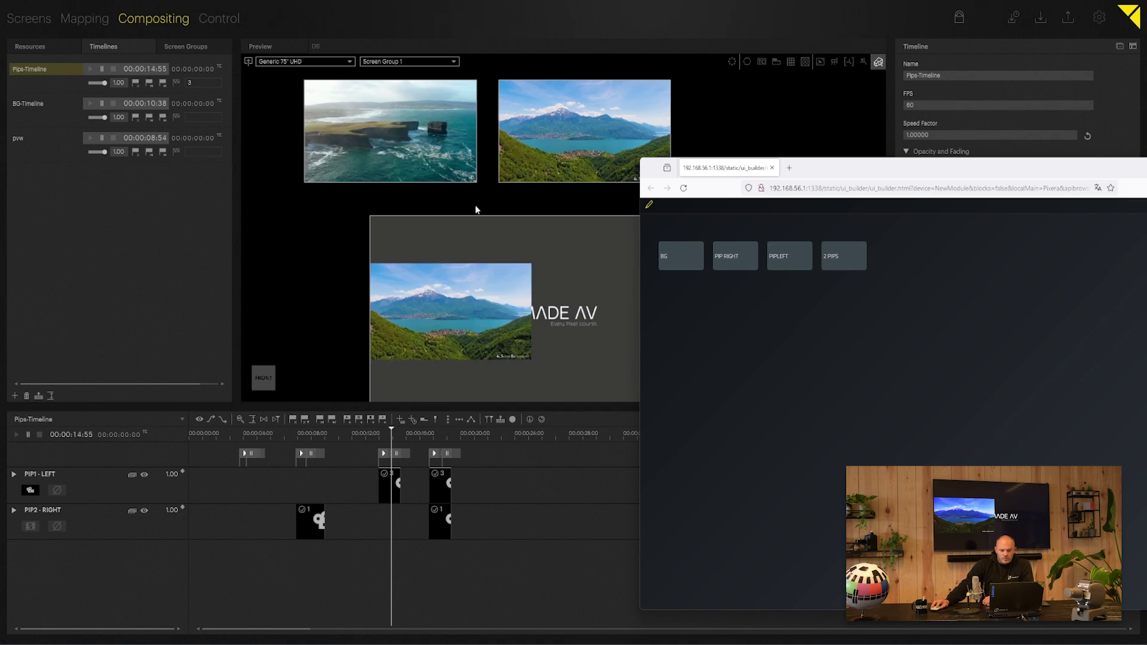
mouse_move(622, 126)
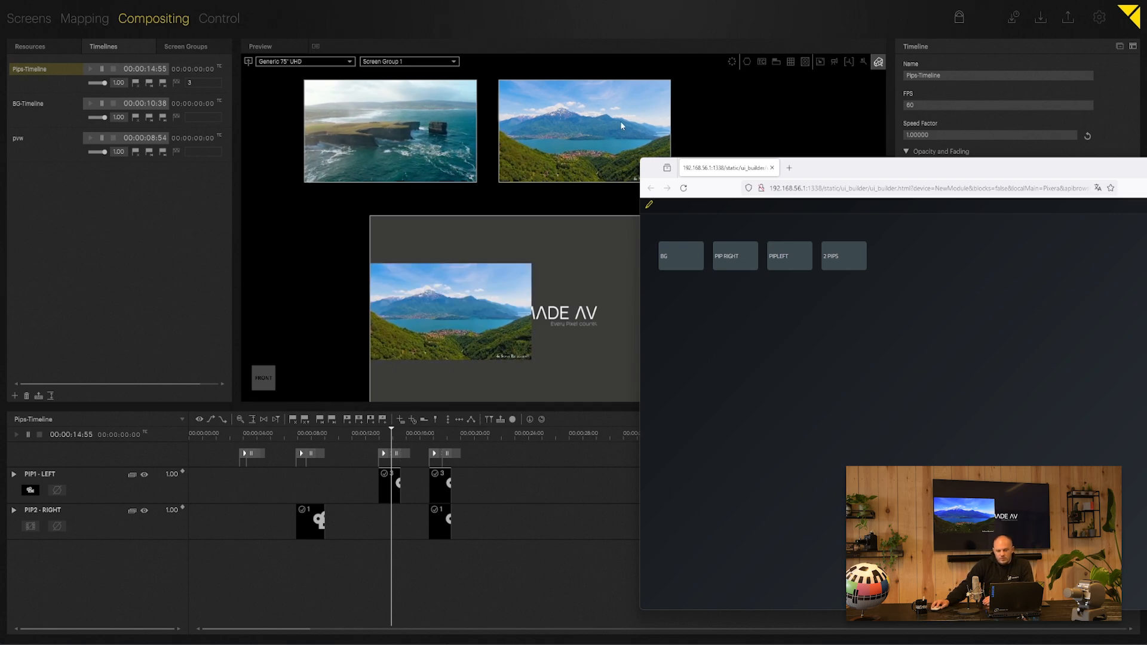